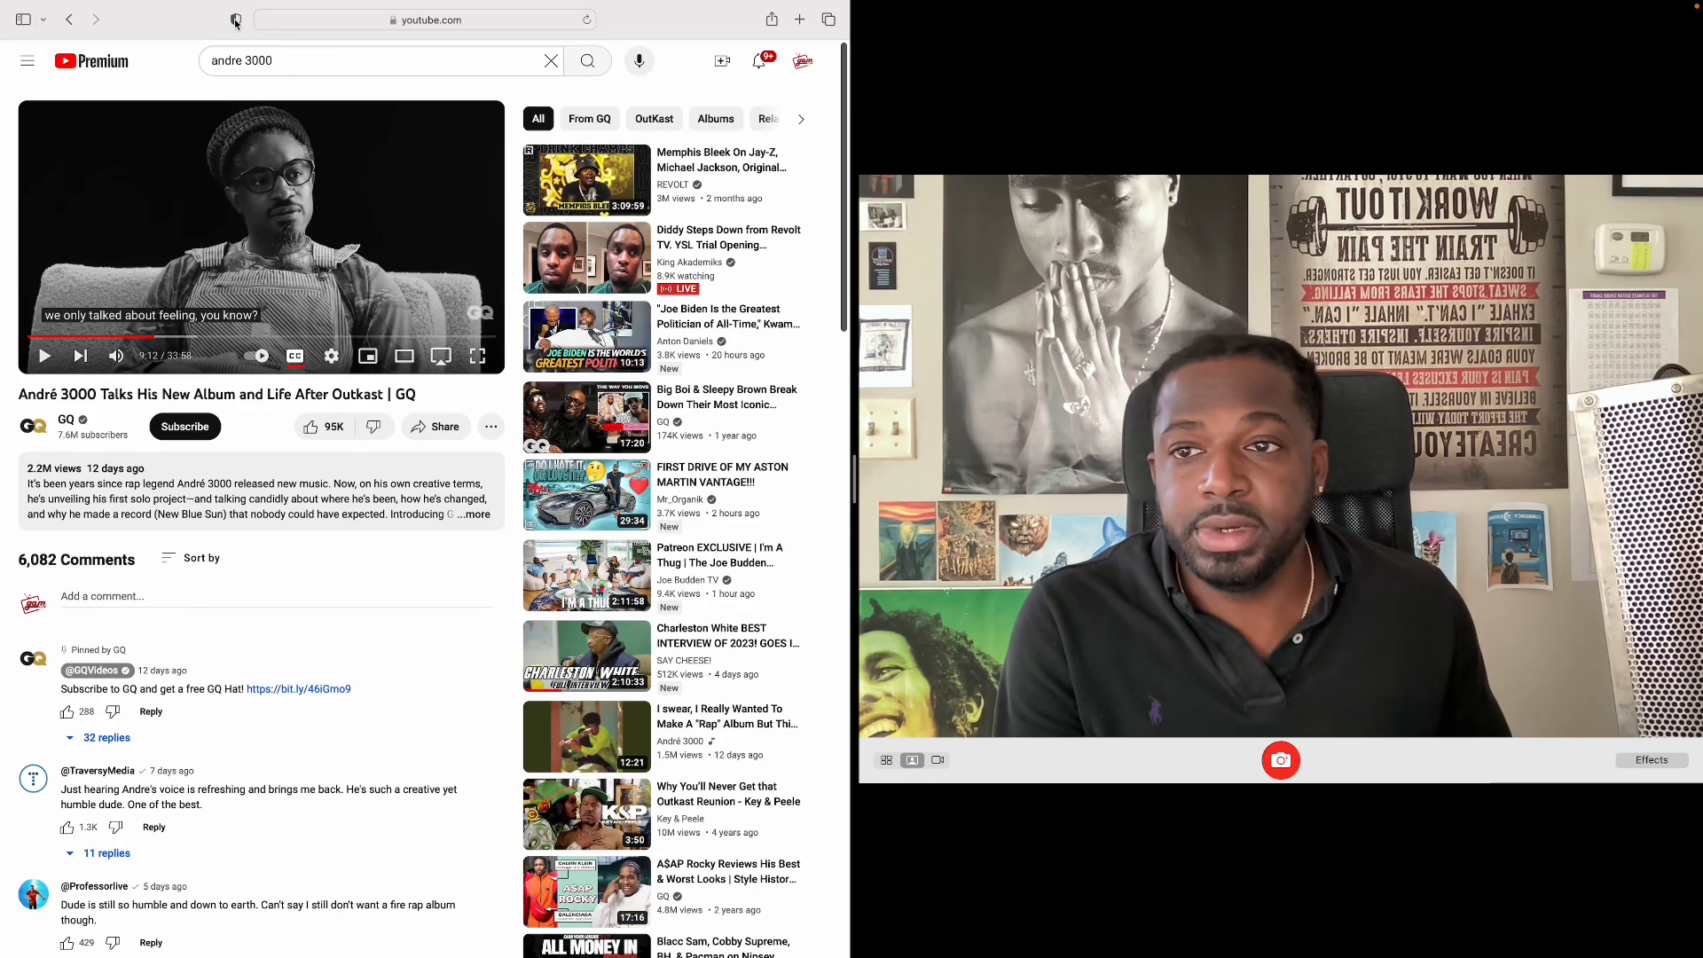
mouse_move(309, 453)
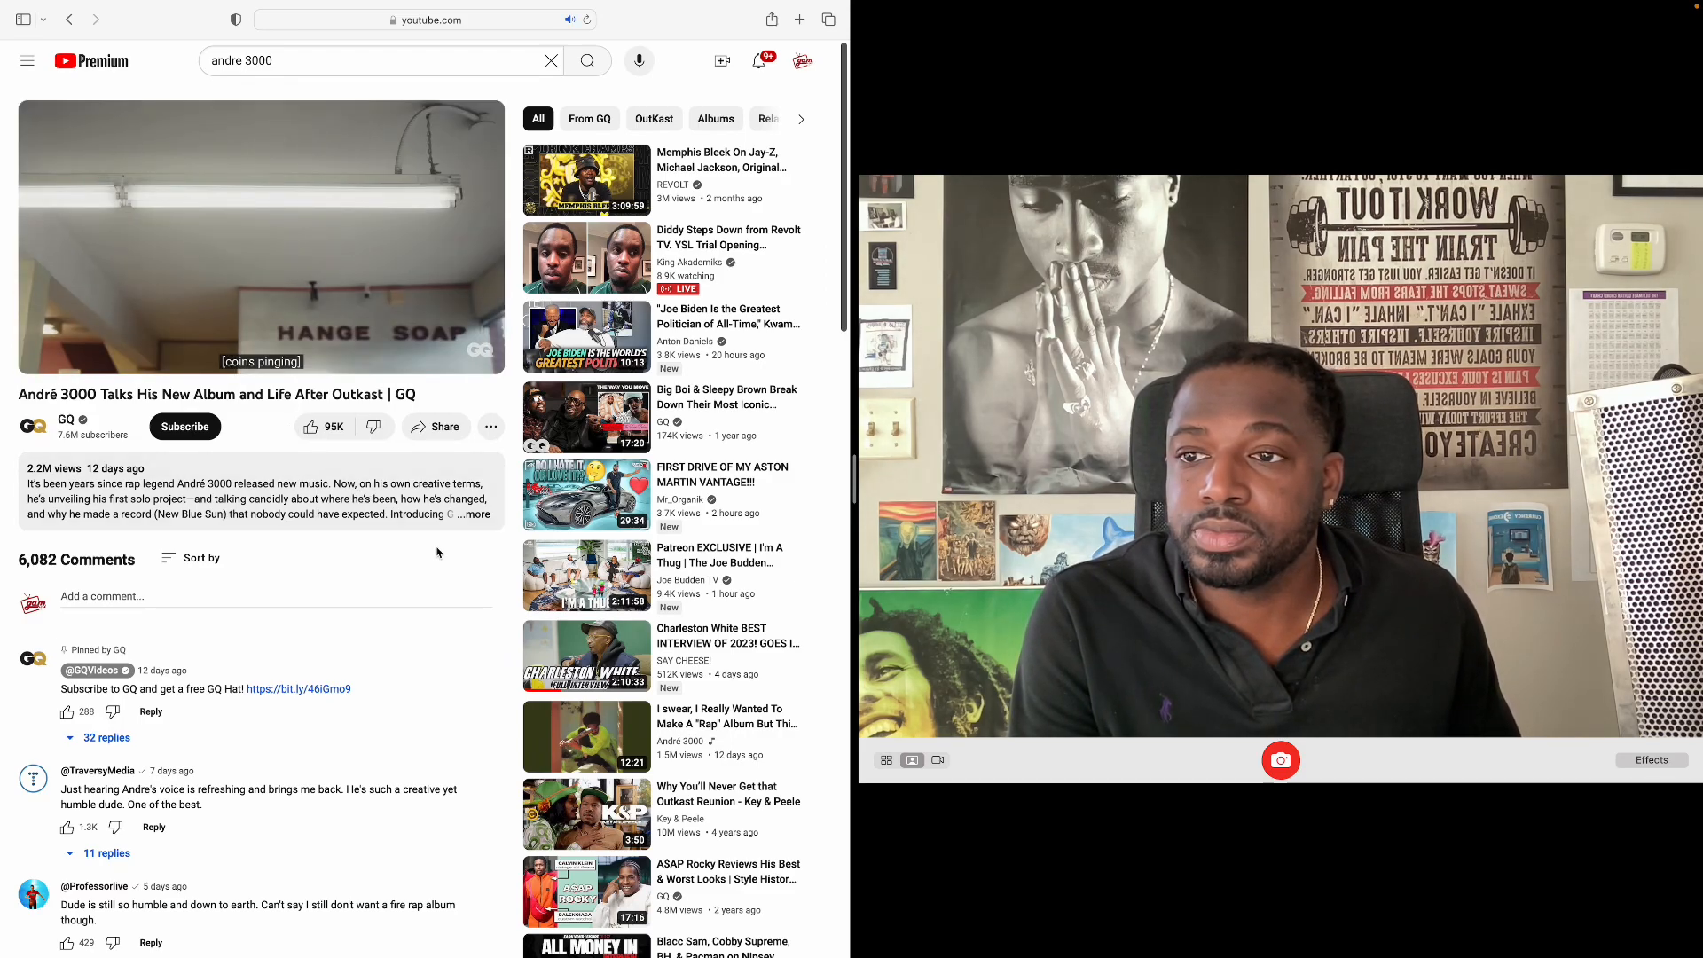
mouse_move(312, 426)
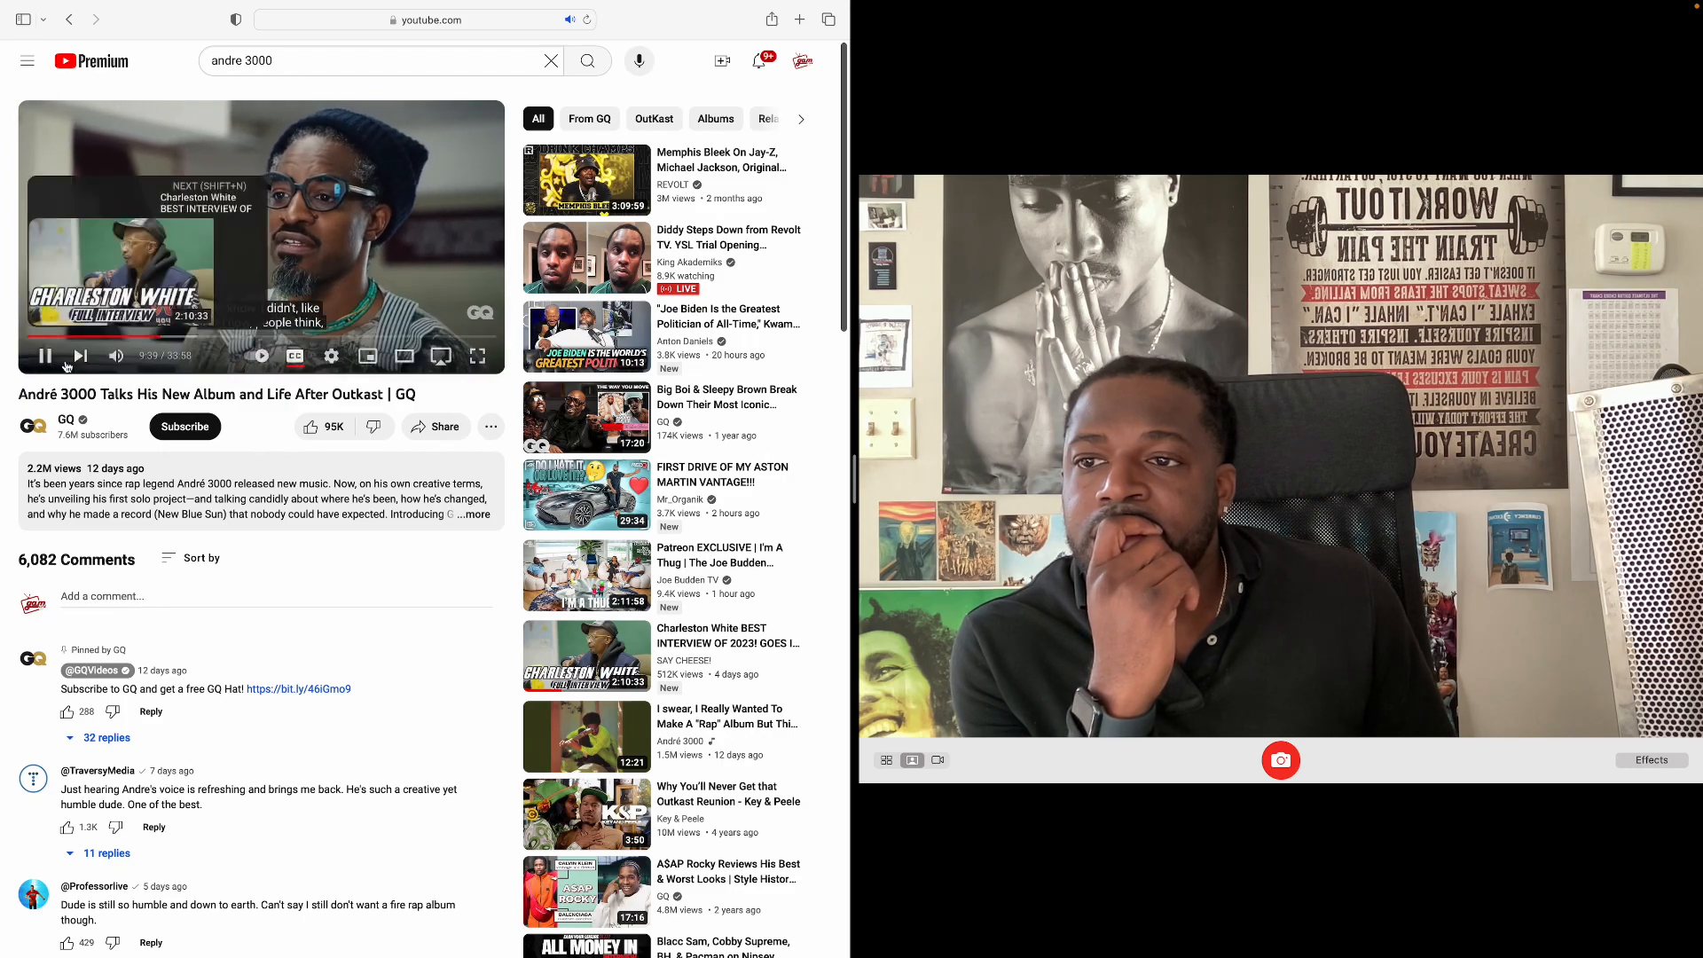
Step: Pause the André 3000 interview to add commentary over it
click(46, 355)
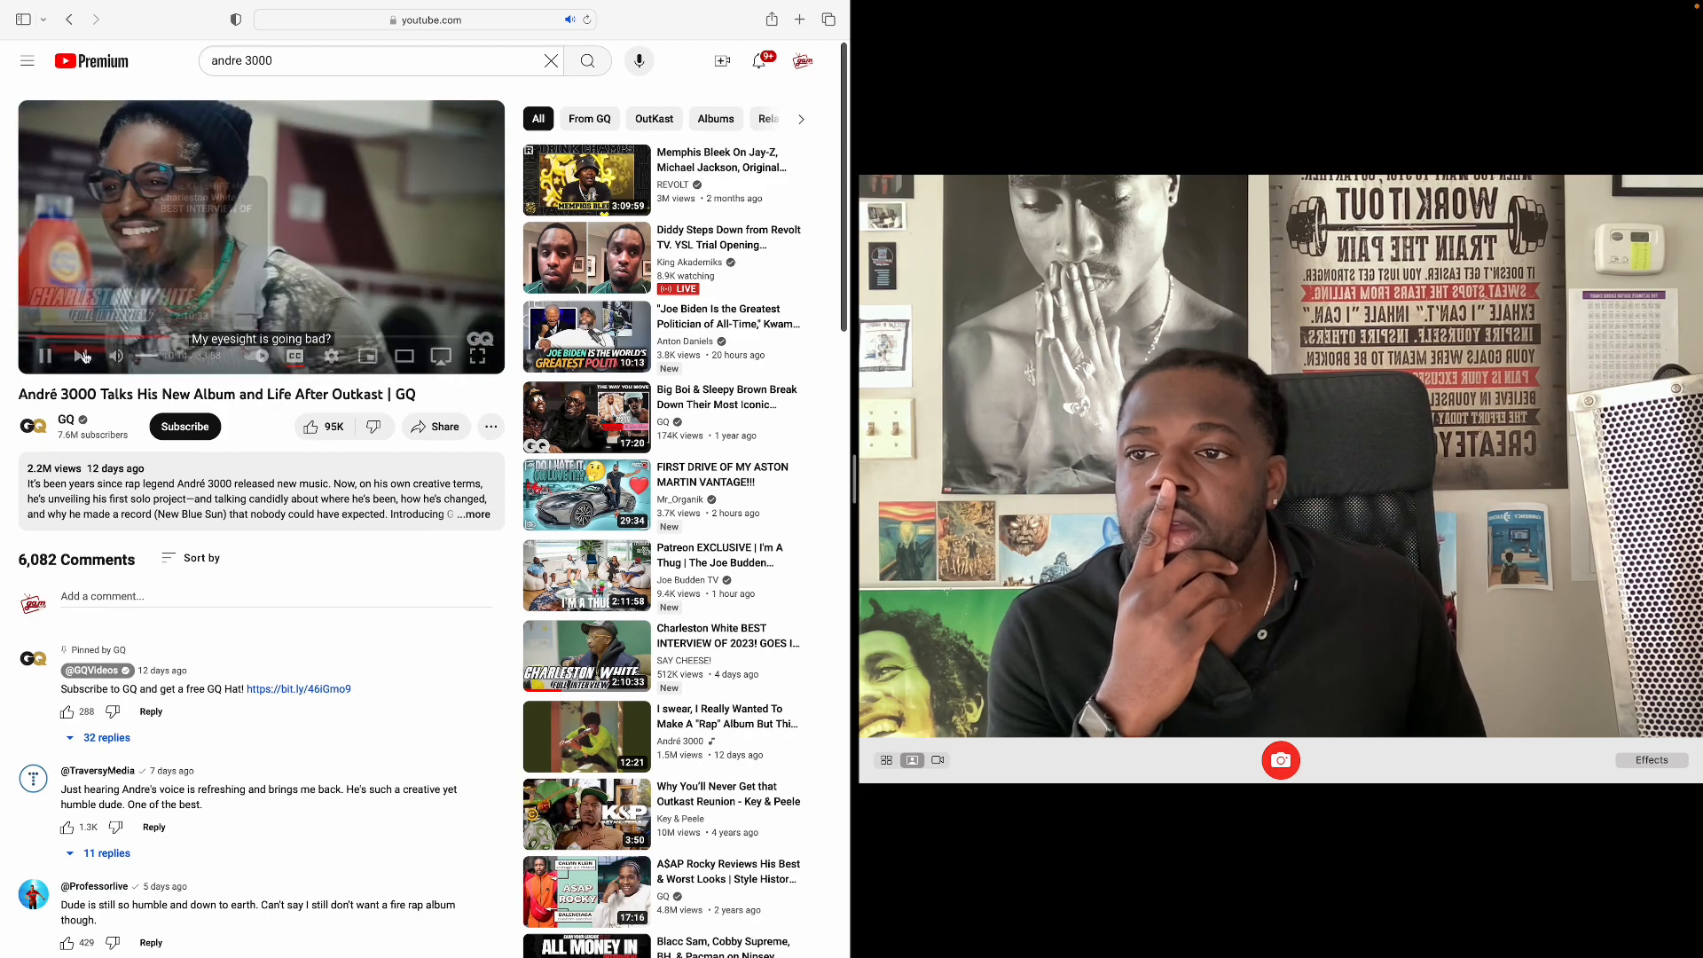
Step: Pause the interview a little past the ten-minute mark to comment
click(46, 355)
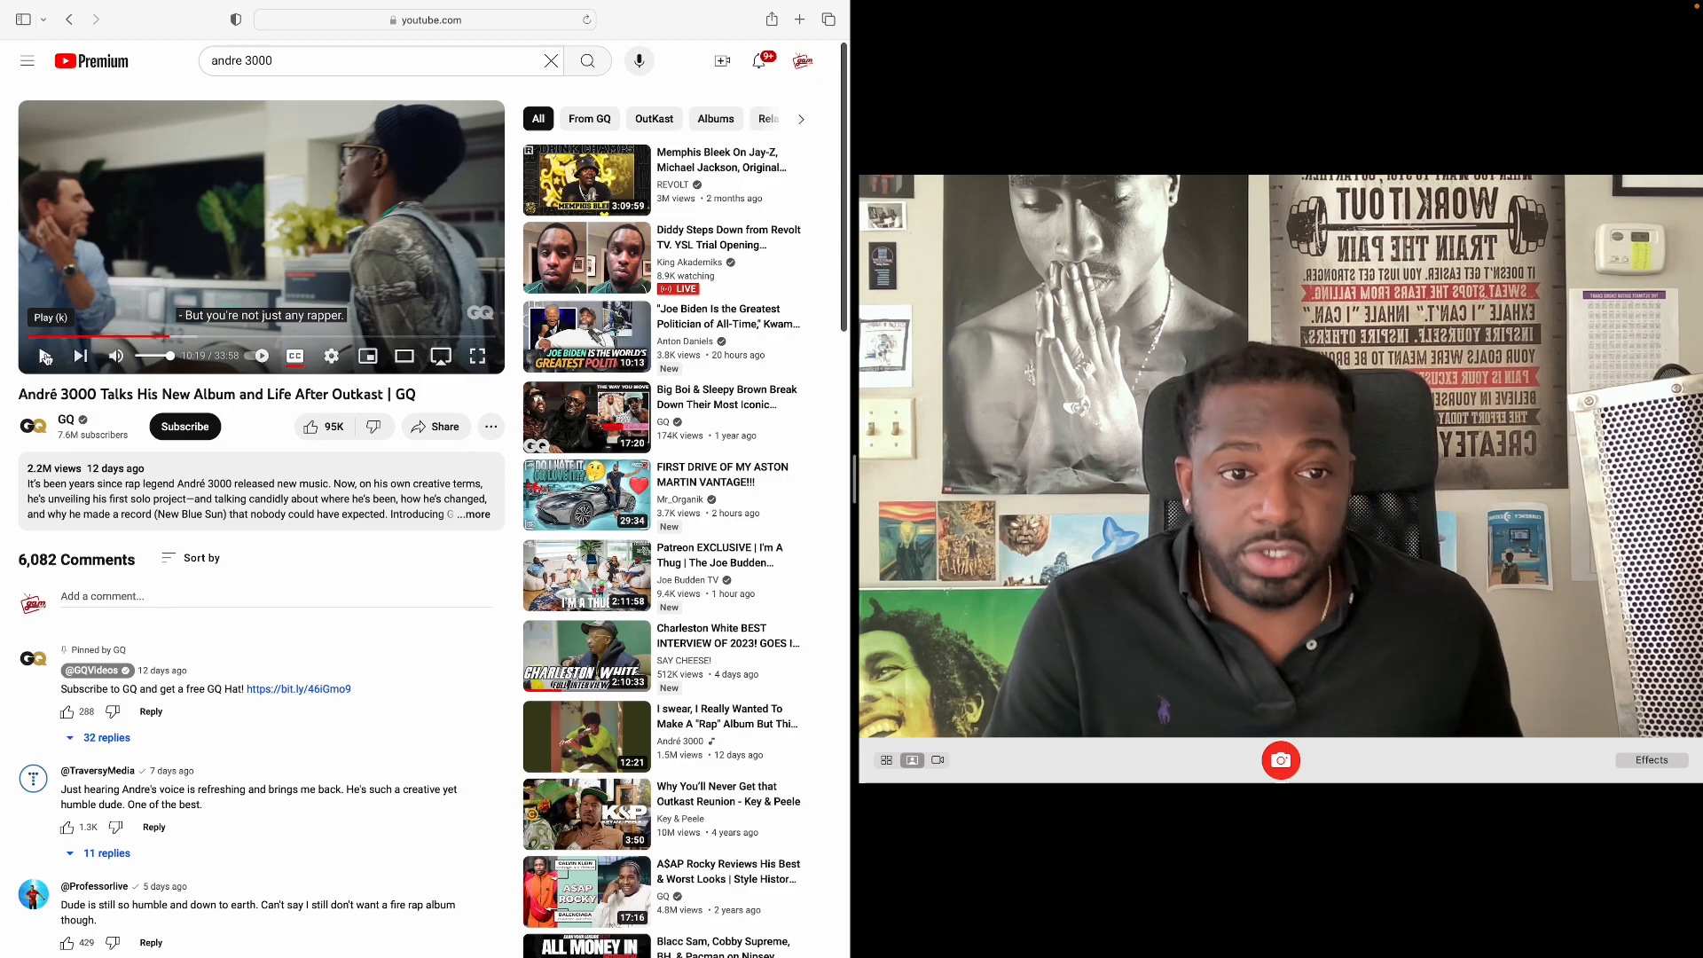
Step: Resume playback of the interview just past the ten-minute mark
click(43, 355)
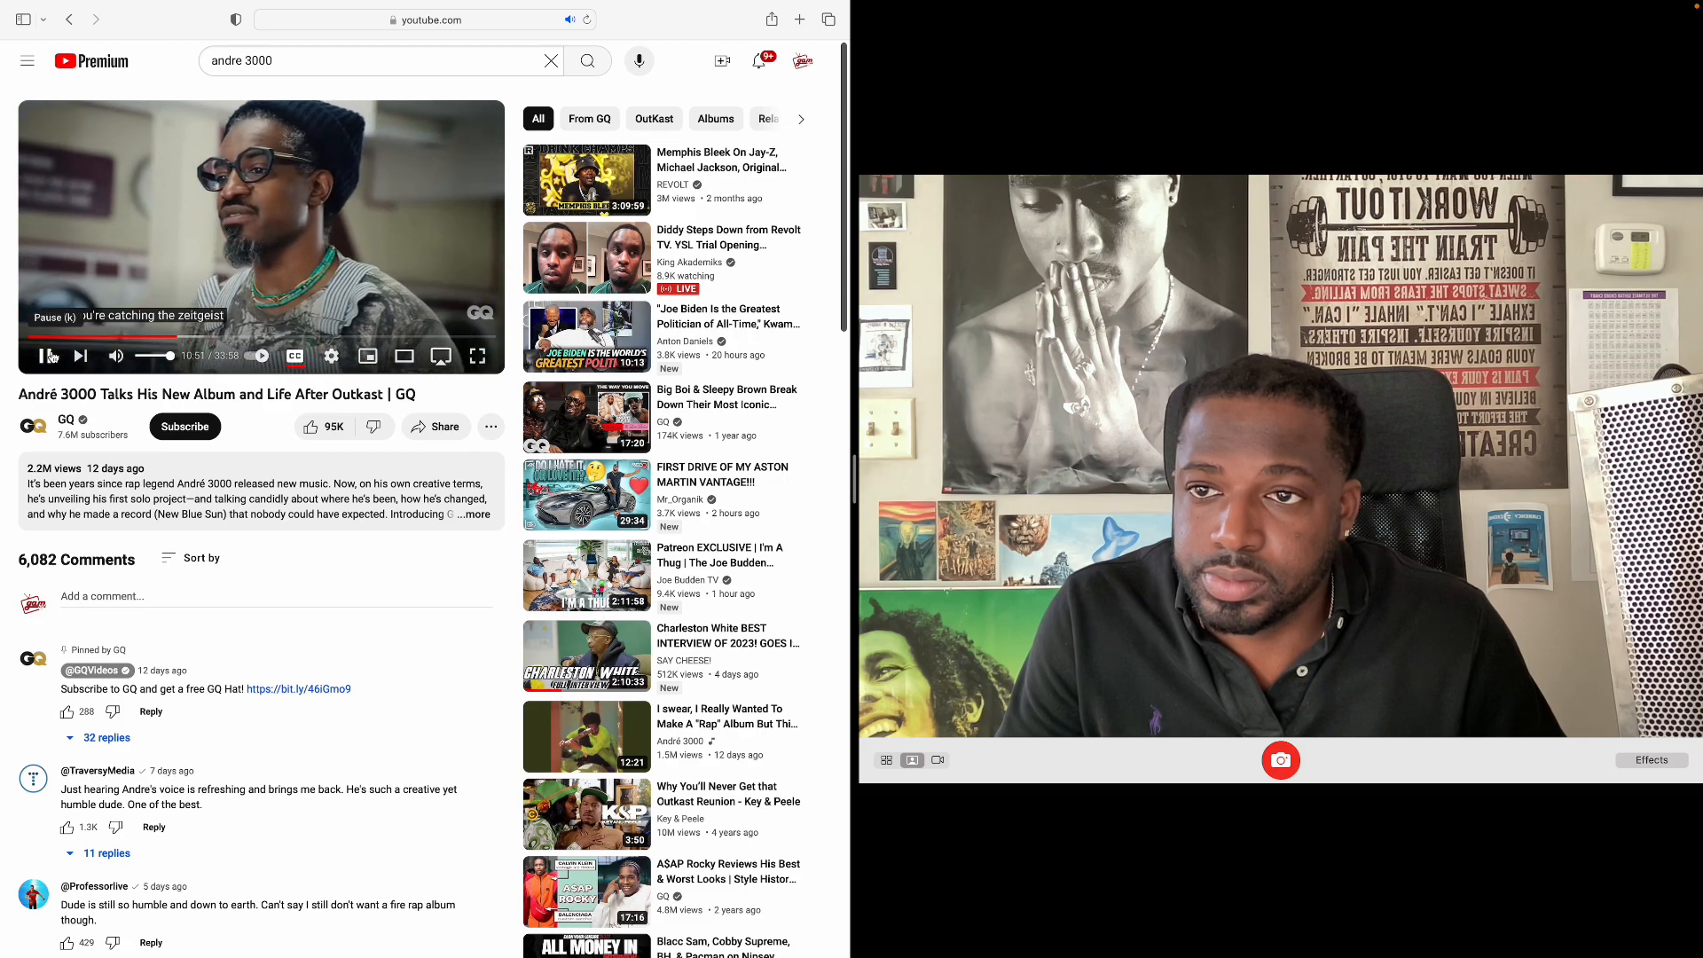
Step: Pause the interview near eleven minutes for commentary, then resume from about 10:53
click(48, 354)
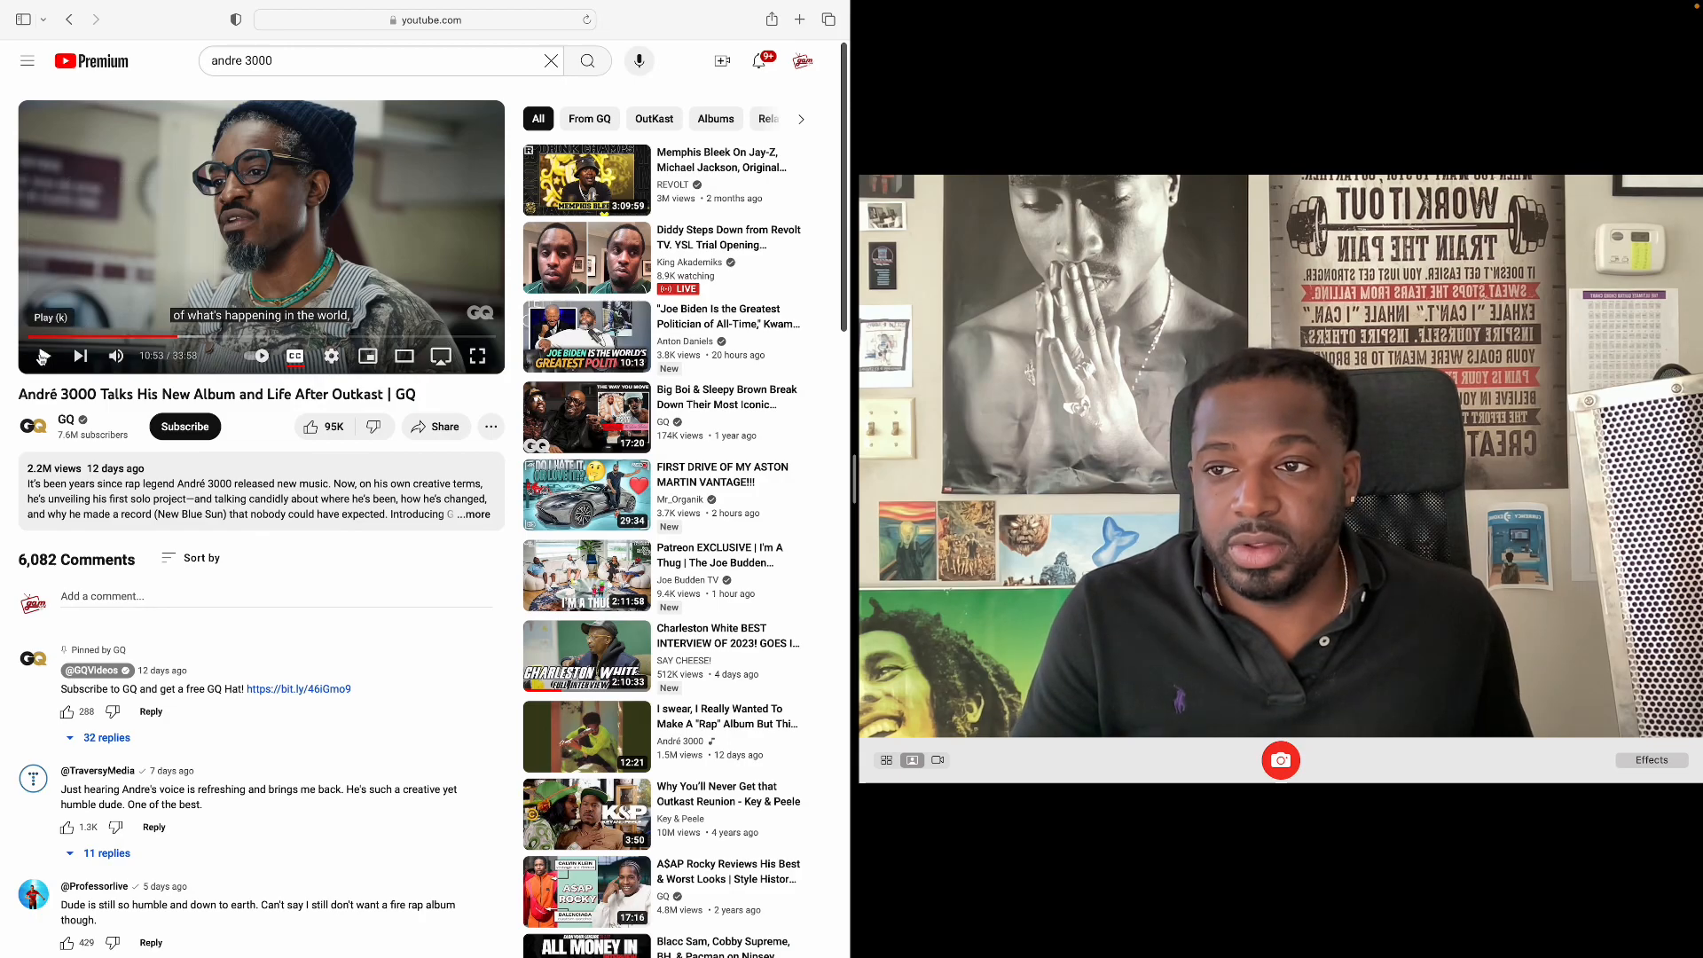
click(45, 354)
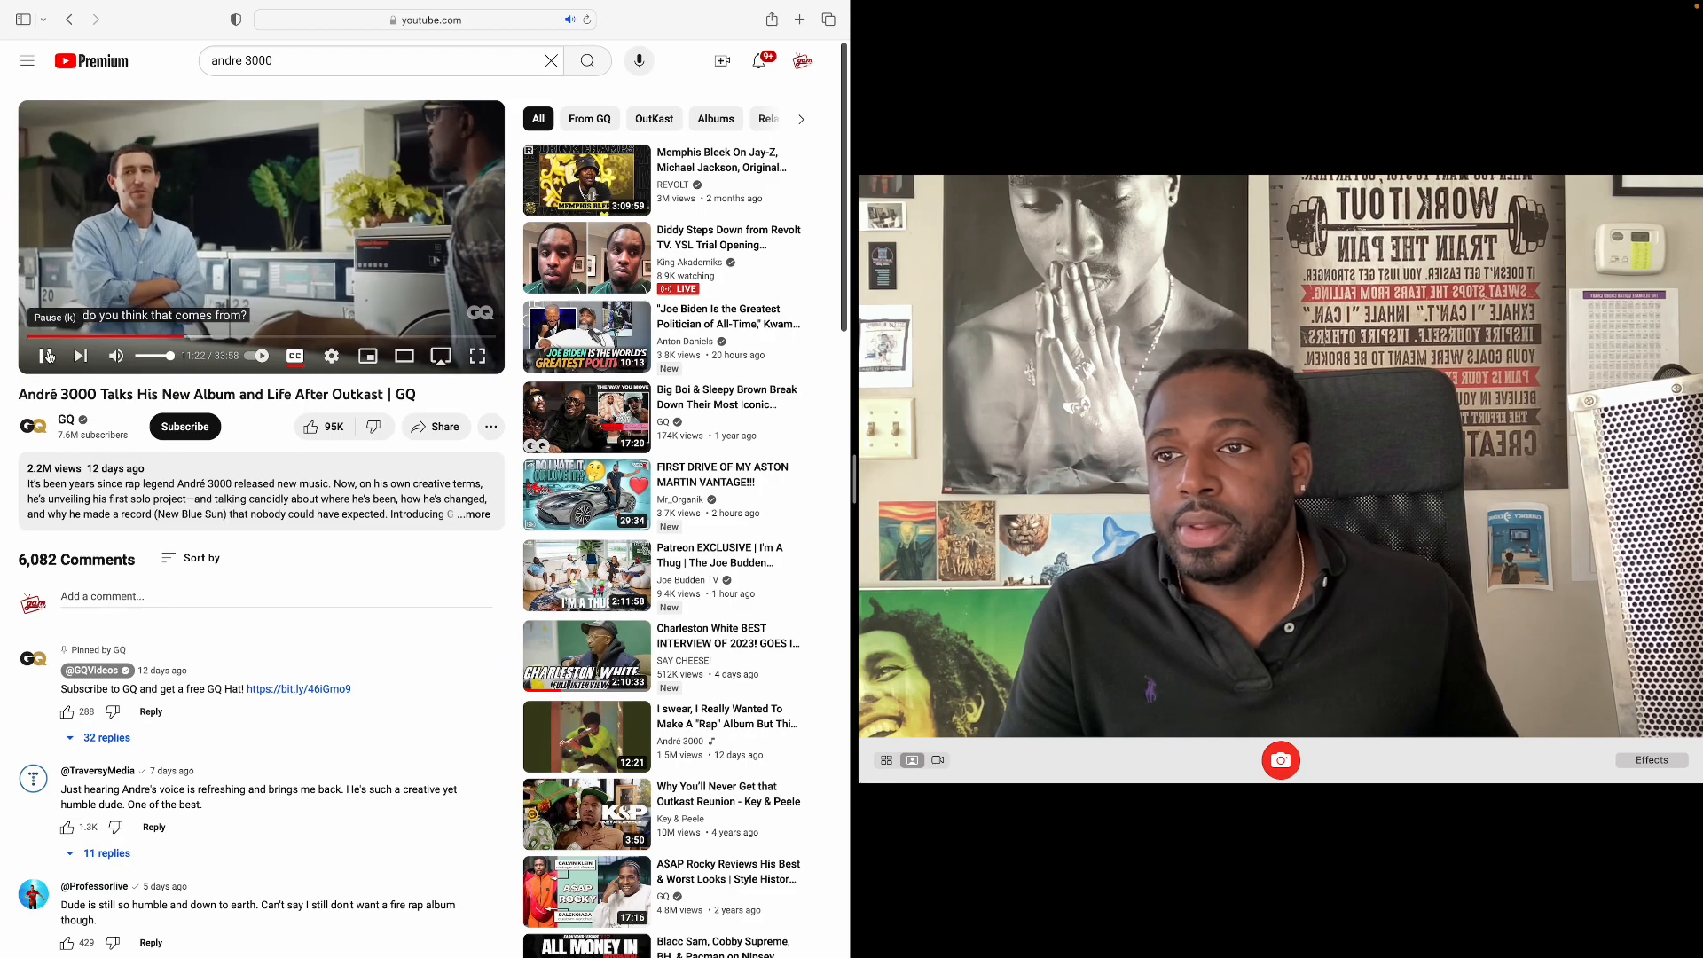
Step: Pause the interview at 11:22, mid-question, to comment
click(46, 355)
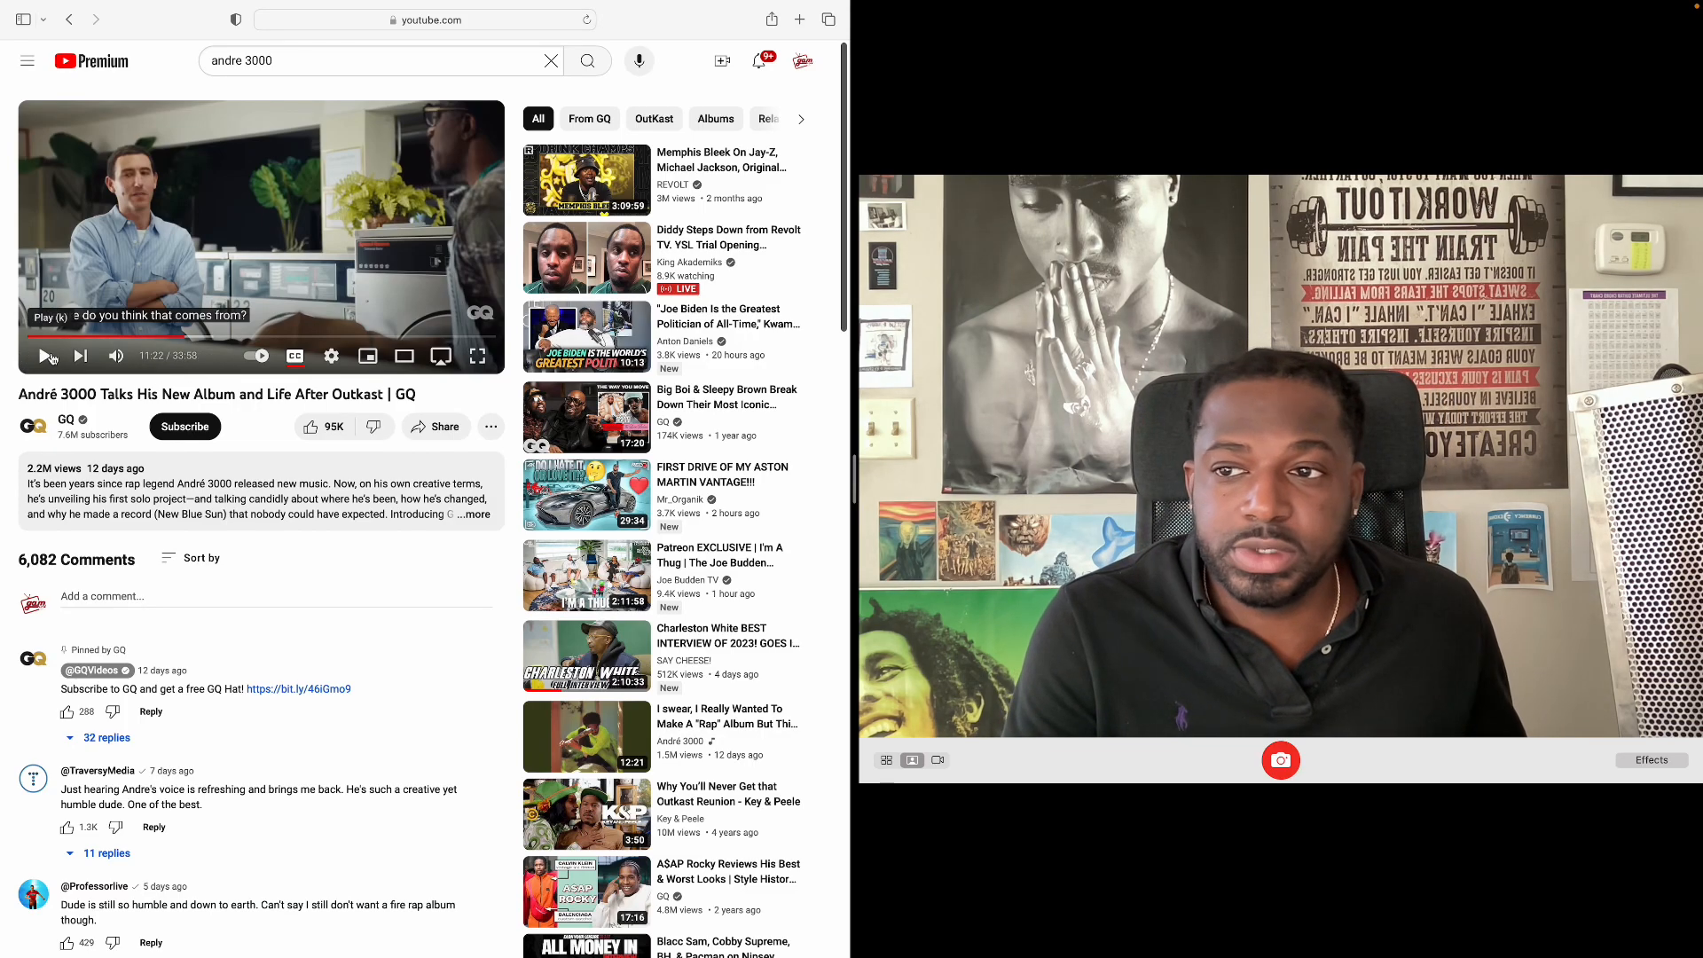
Step: Resume playback of the interview from 11:22
click(46, 355)
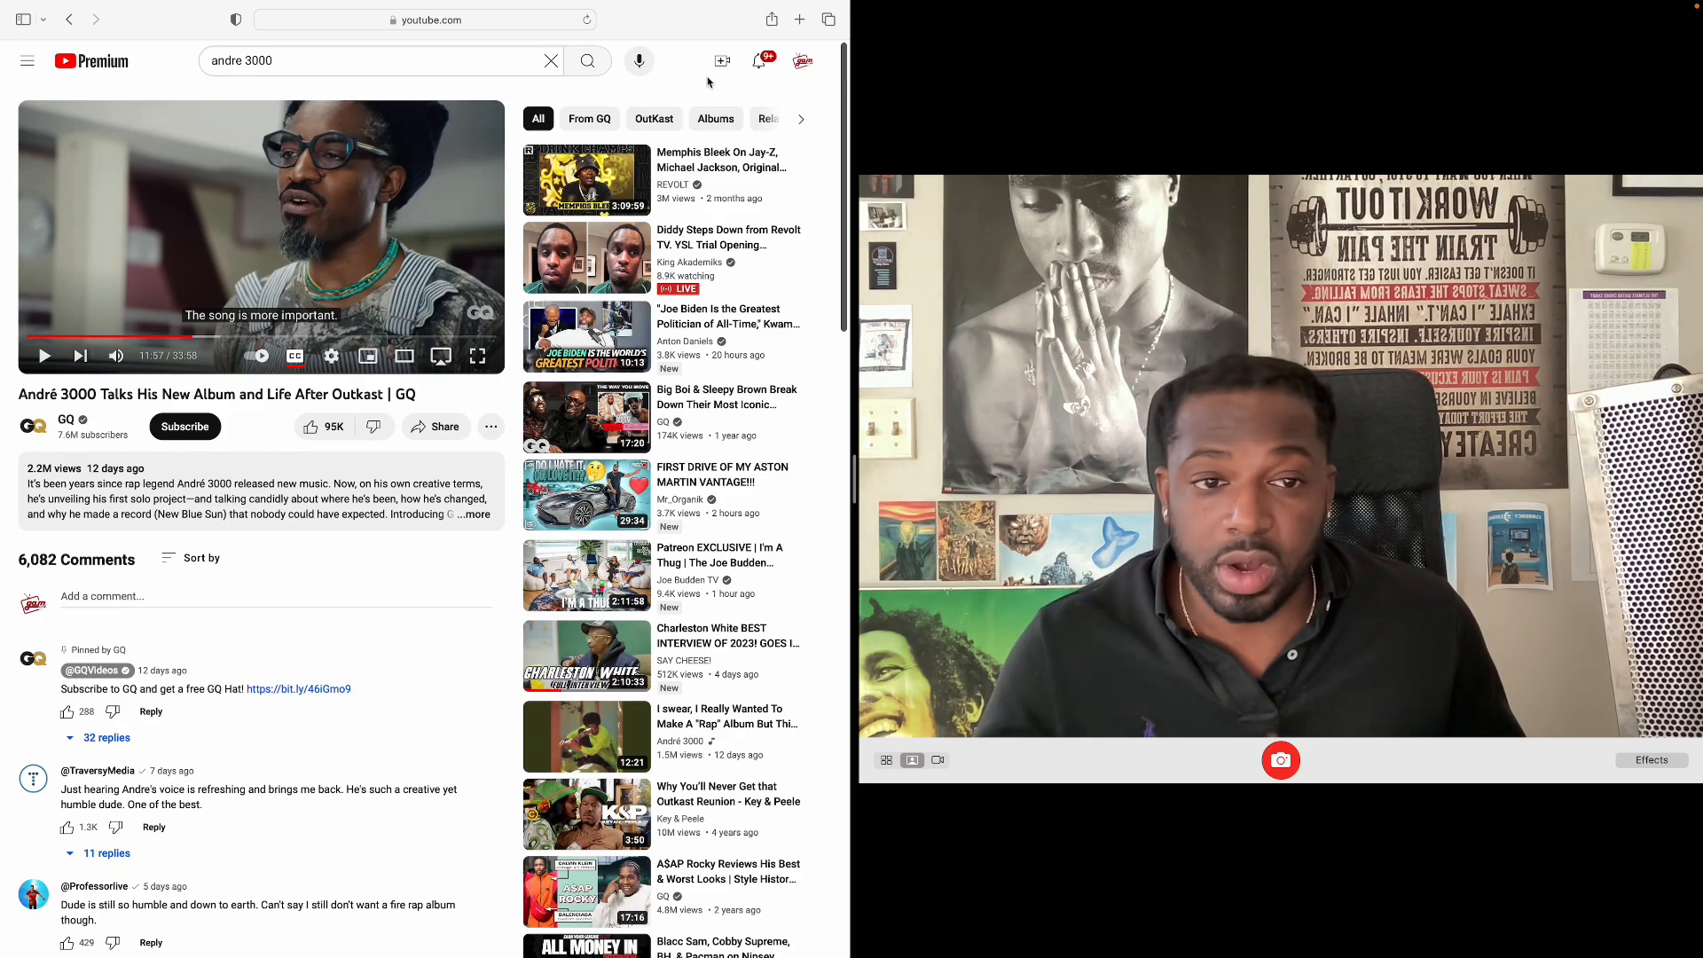
mouse_move(969, 170)
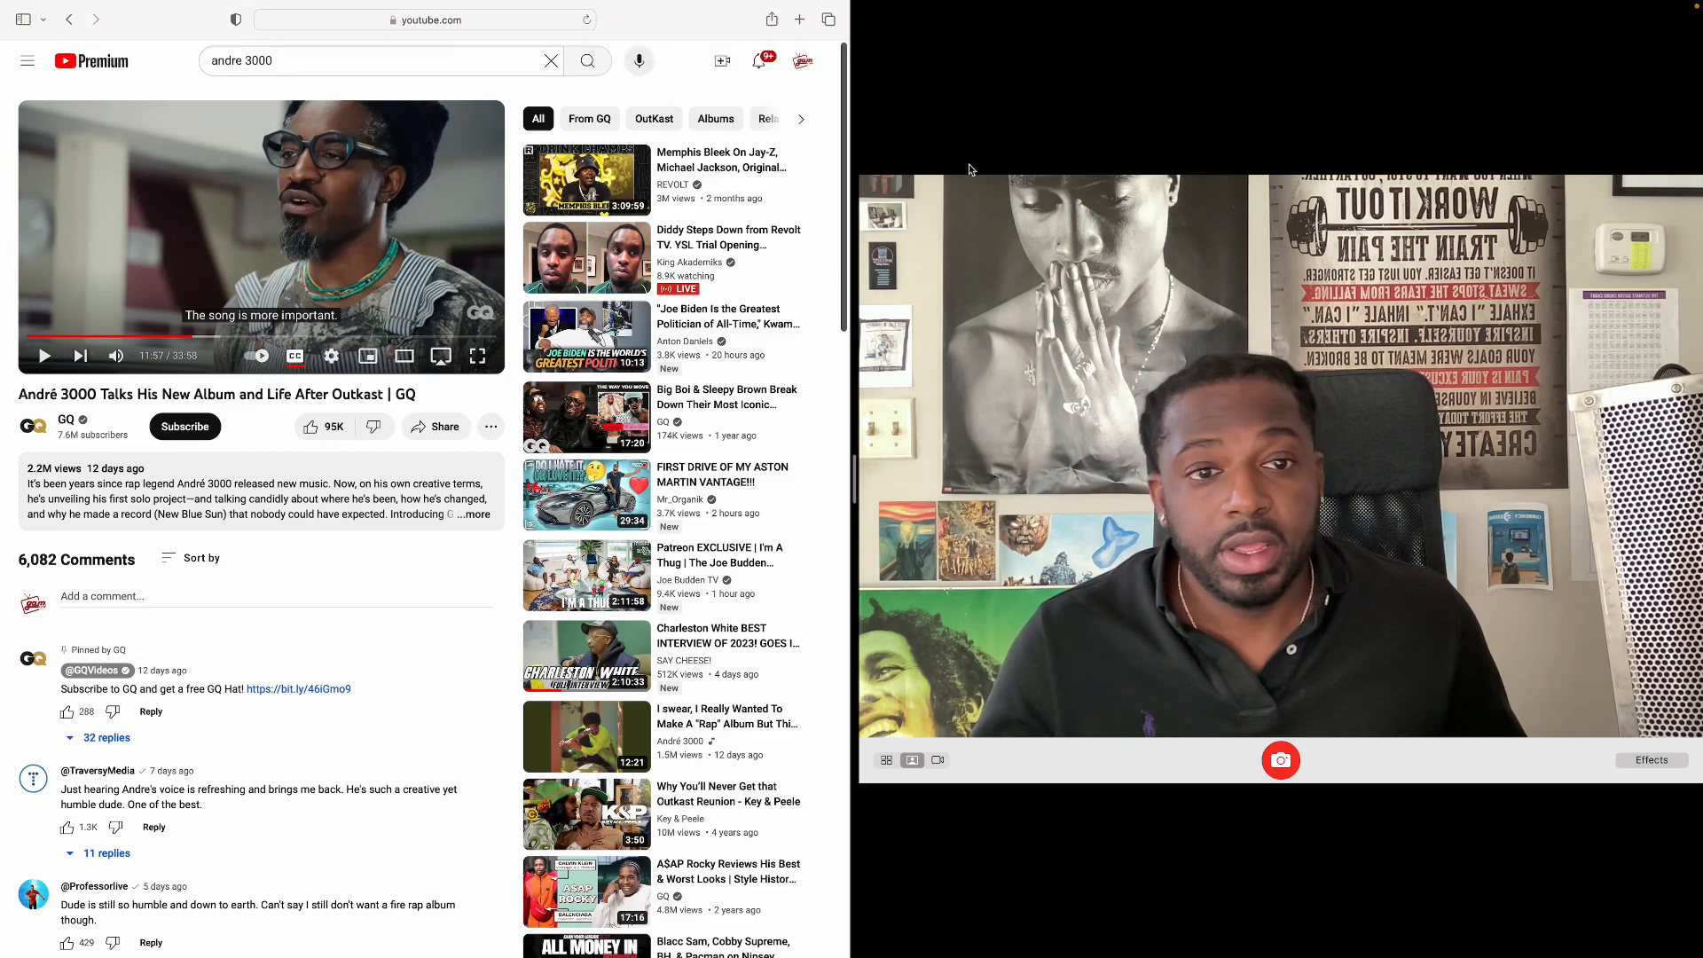